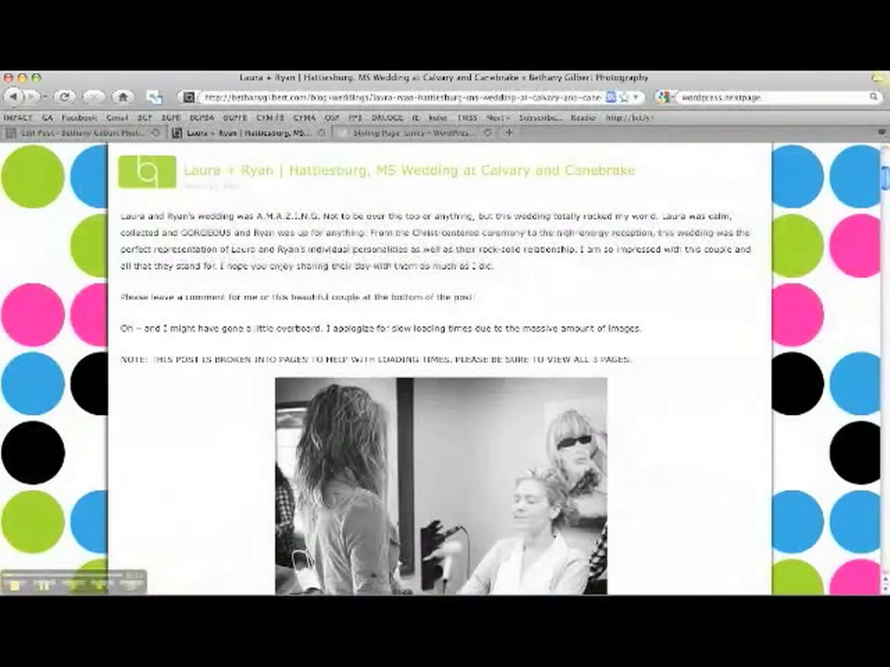
- Review the live post down to its Pages: 1 2 3 links and return to Edit Post
{"action": "scroll", "scroll_direction": "down", "scroll_amount": 3}
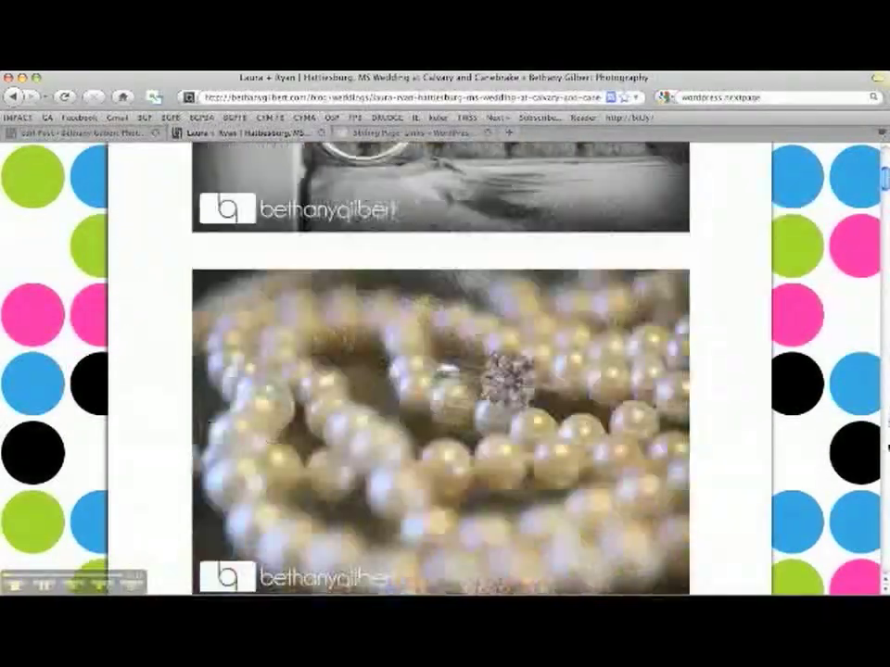
{"action": "scroll", "scroll_direction": "down", "scroll_amount": 3}
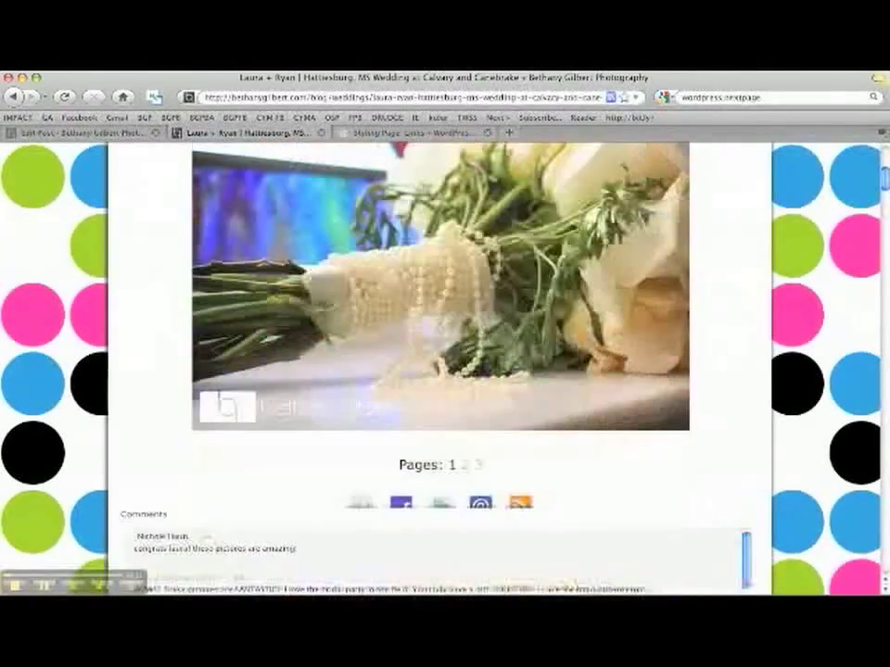
{"action": "scroll", "scroll_direction": "down", "scroll_amount": 3}
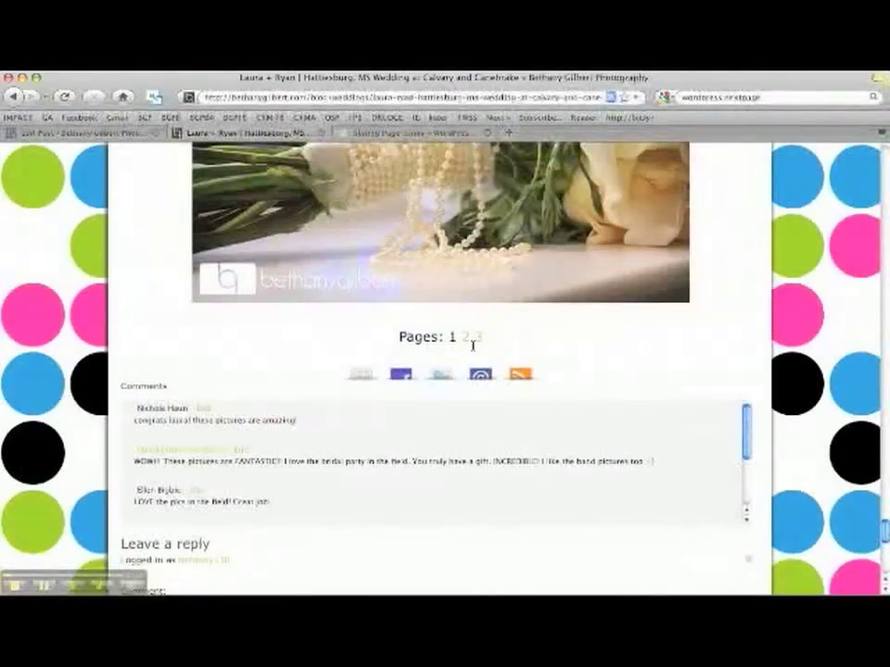
{"action": "left_click", "coordinate": [475, 337]}
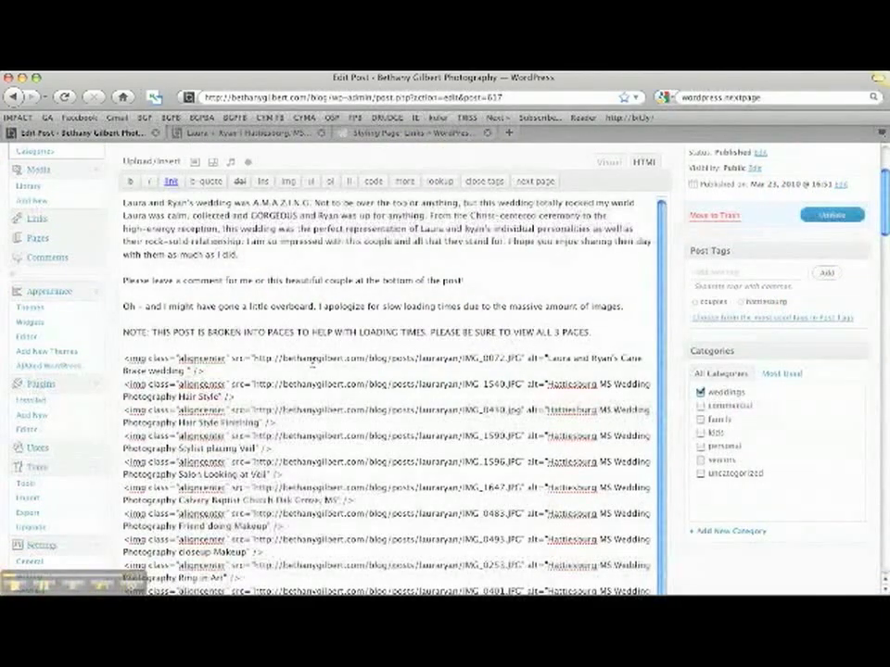
{"action": "scroll", "scroll_direction": "down", "scroll_amount": 3}
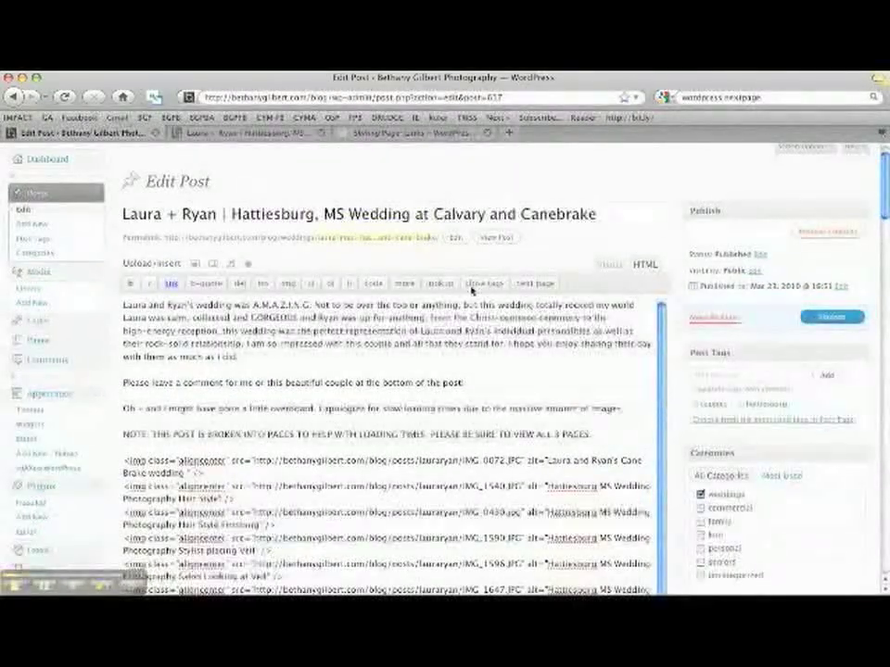
{"action": "scroll", "scroll_direction": "down", "scroll_amount": 3}
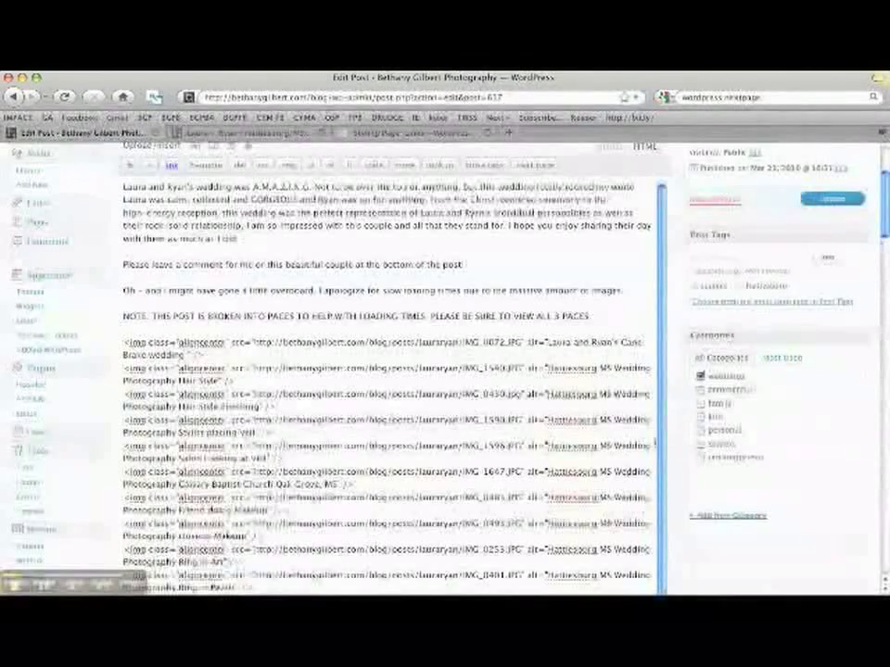
{"action": "scroll", "scroll_direction": "down", "scroll_amount": 3}
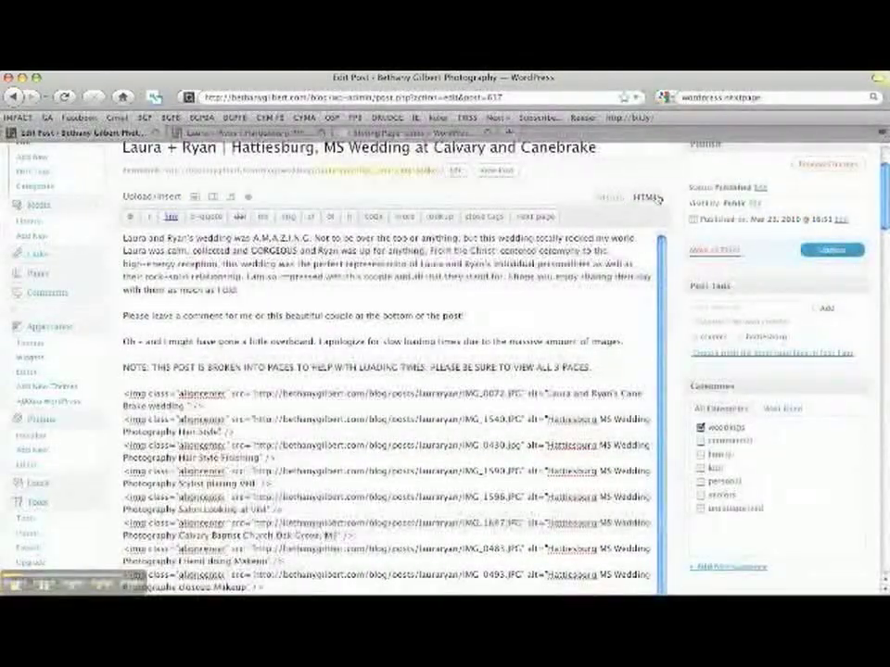
{"action": "scroll", "scroll_direction": "down", "scroll_amount": 3}
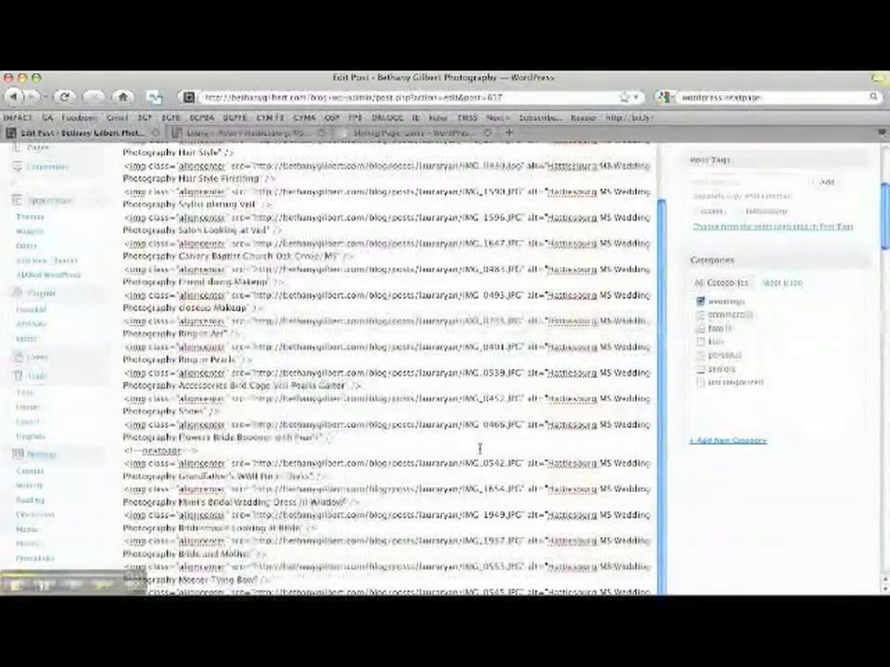
{"action": "scroll", "scroll_direction": "down", "scroll_amount": 3}
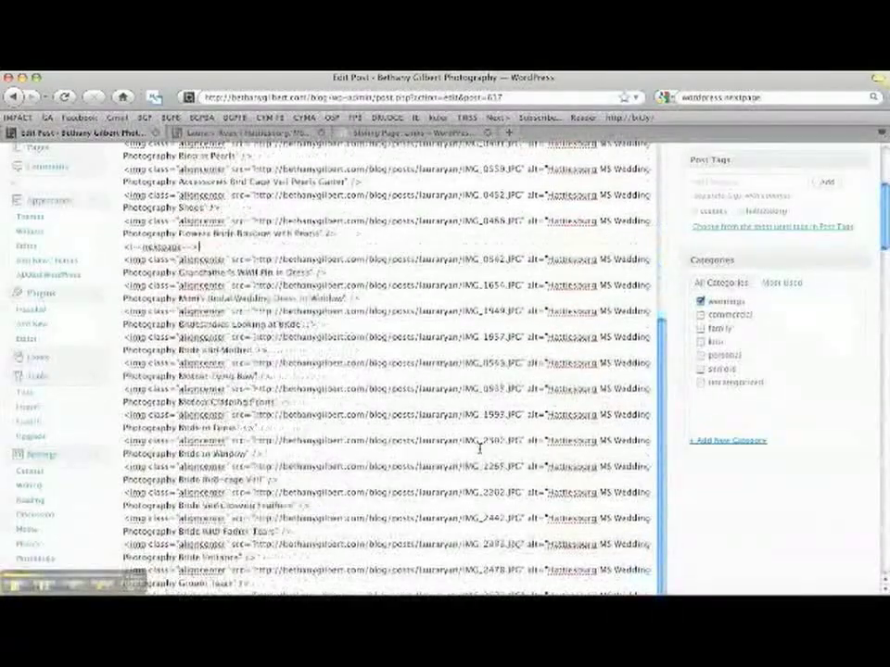
{"action": "scroll", "scroll_direction": "down", "scroll_amount": 3}
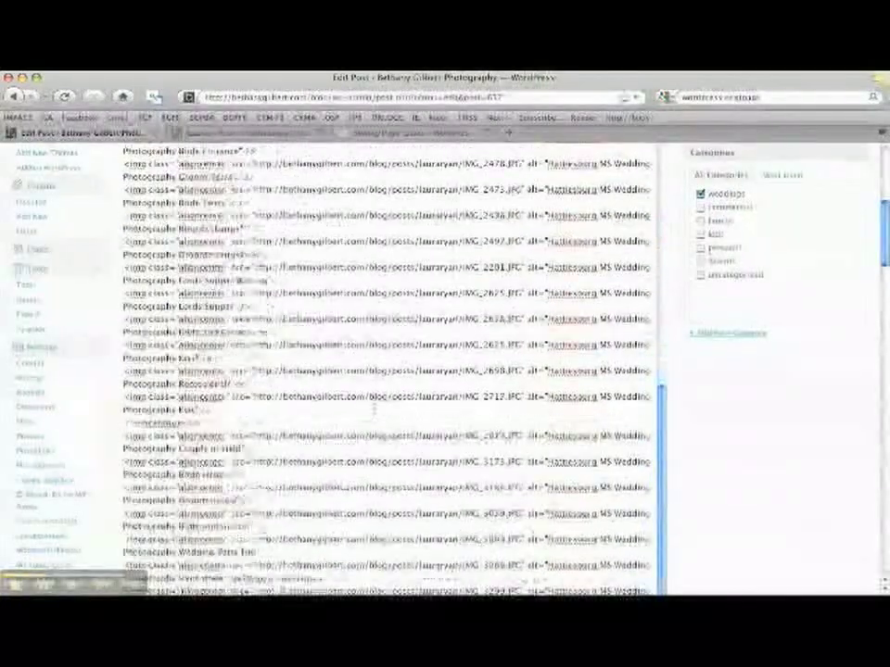
{"action": "scroll", "scroll_direction": "up", "scroll_amount": 3}
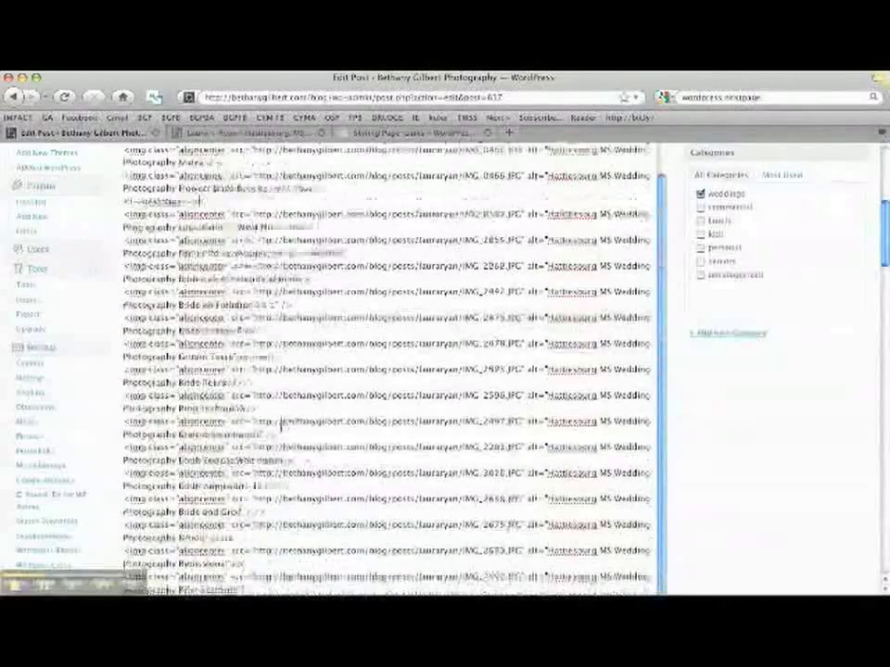
{"action": "scroll", "scroll_direction": "down", "scroll_amount": 3}
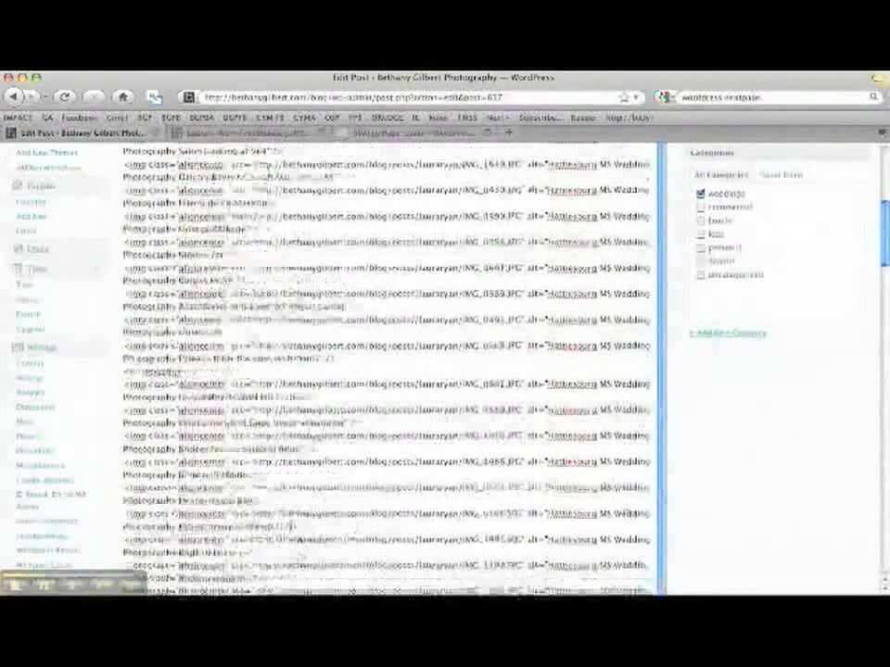
{"action": "scroll", "scroll_direction": "down", "scroll_amount": 3}
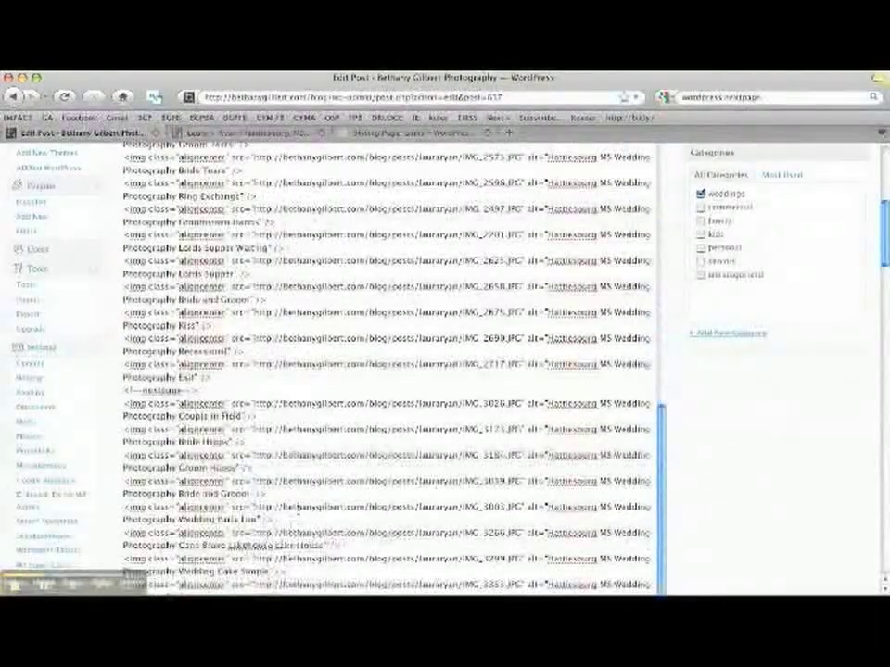
{"action": "scroll", "scroll_direction": "up", "scroll_amount": 3}
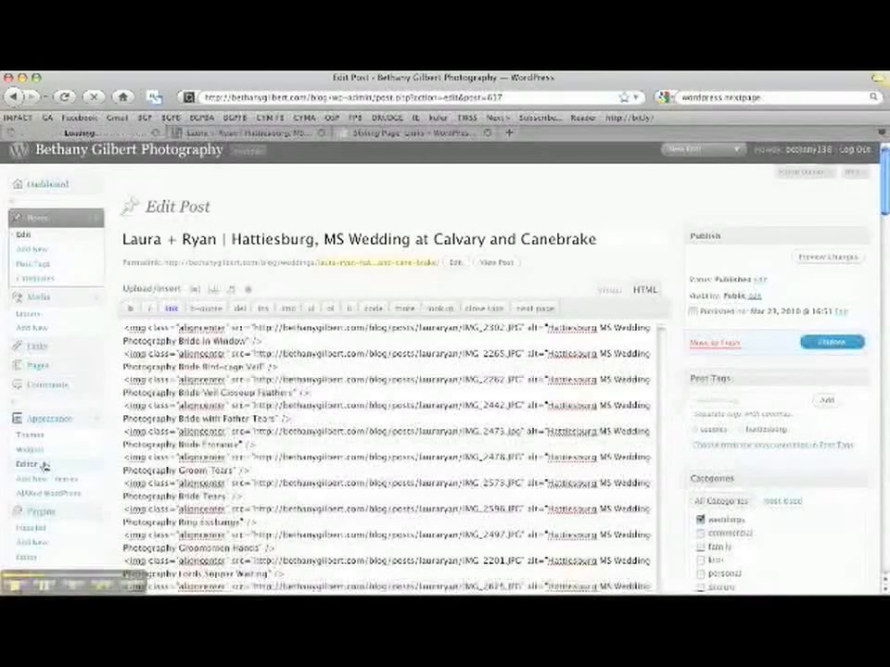
- Go to Appearance > Editor showing style.css, then select Single Post (single.php)
{"action": "left_click", "coordinate": [26, 464]}
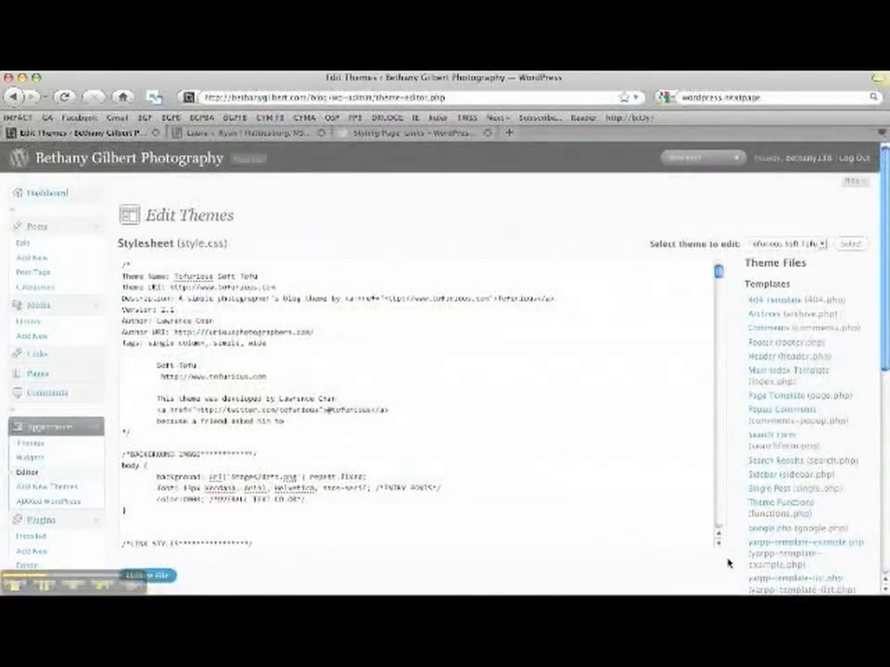
{"action": "scroll", "scroll_direction": "up", "scroll_amount": 3}
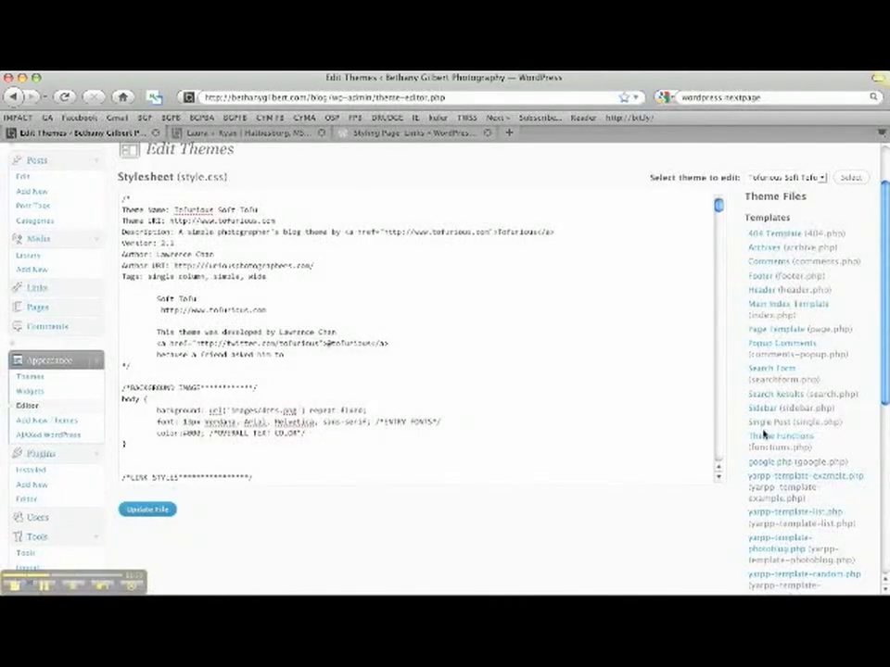
{"action": "left_click", "coordinate": [783, 423]}
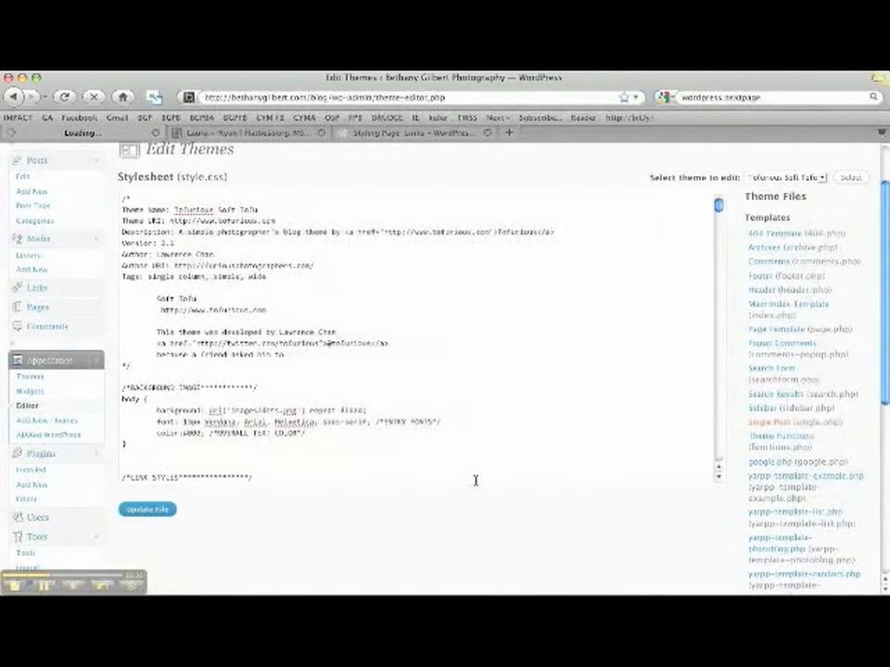
- Load single.php and scroll to the_content where the pagelink div with wp_link_pages() goes
{"action": "left_click", "coordinate": [794, 423]}
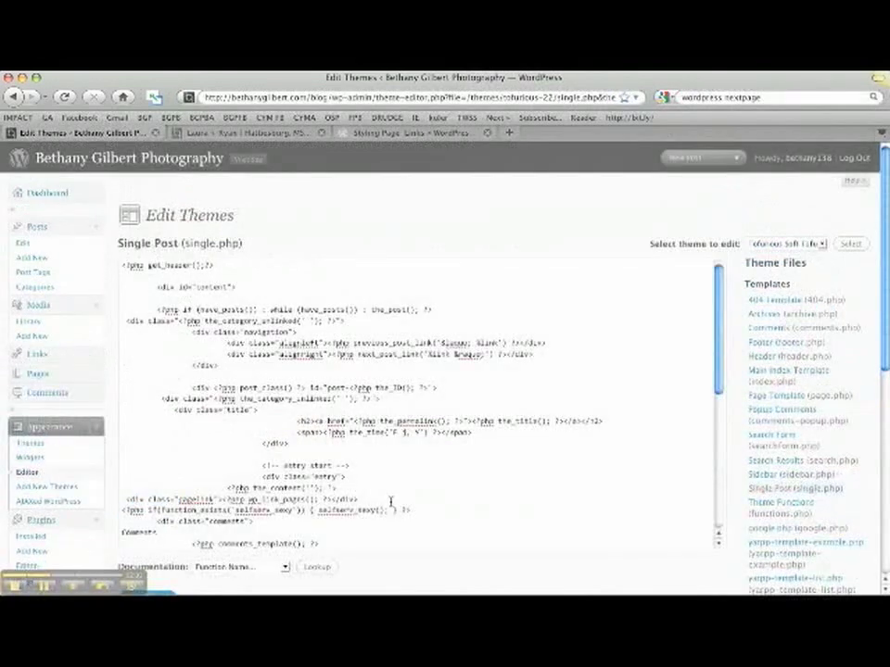
{"action": "scroll", "scroll_direction": "down", "scroll_amount": 3}
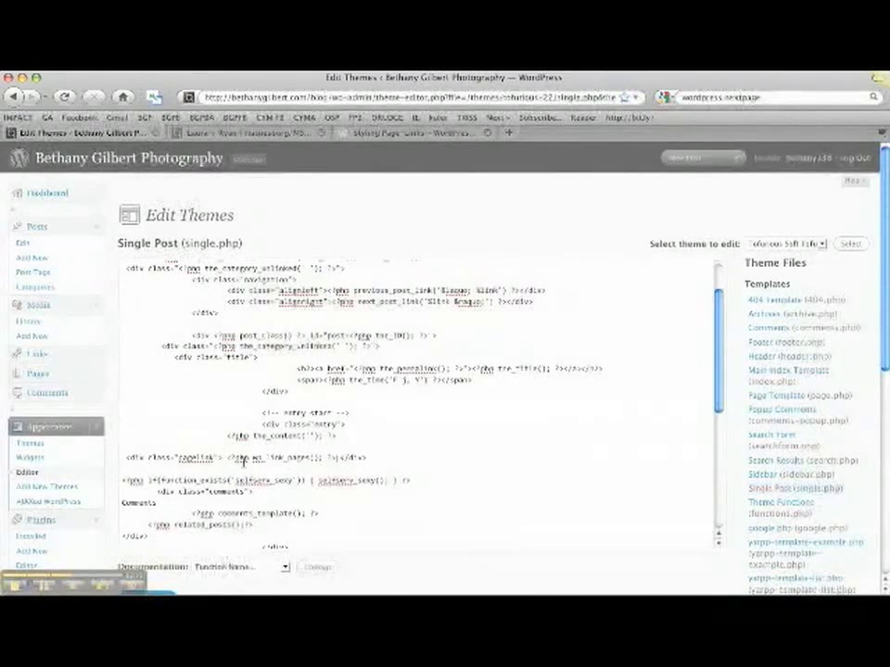
{"action": "mouse_move", "coordinate": [366, 515]}
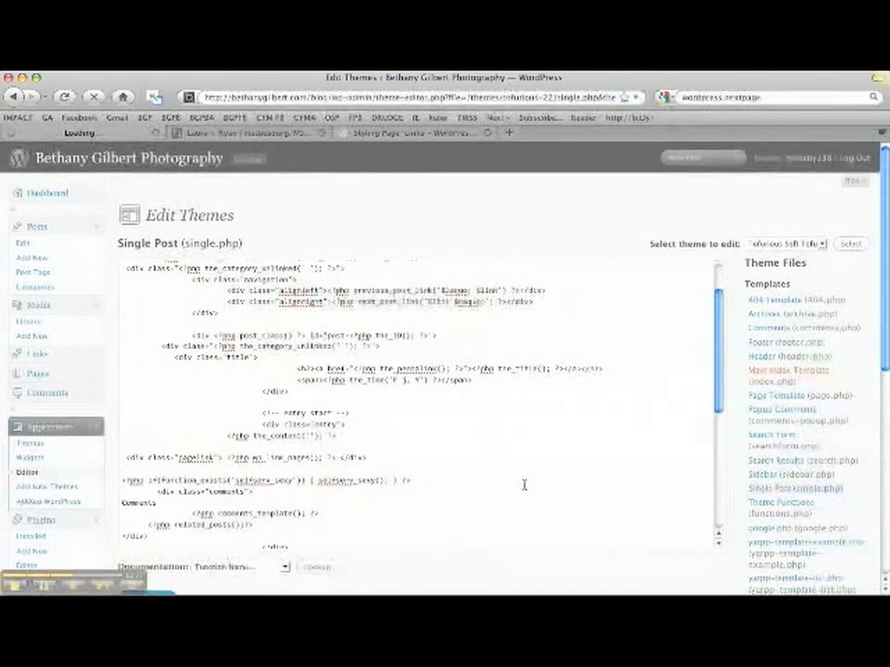
- Load Main Index Template (index.php), scroll to its end and select the pagelink class name
{"action": "left_click", "coordinate": [788, 375]}
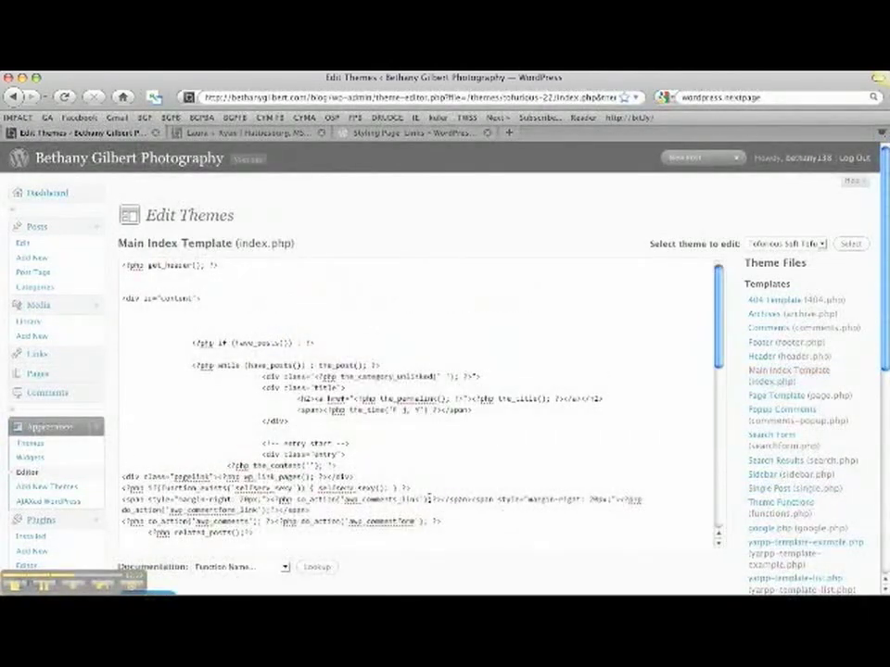
{"action": "scroll", "scroll_direction": "down", "scroll_amount": 3}
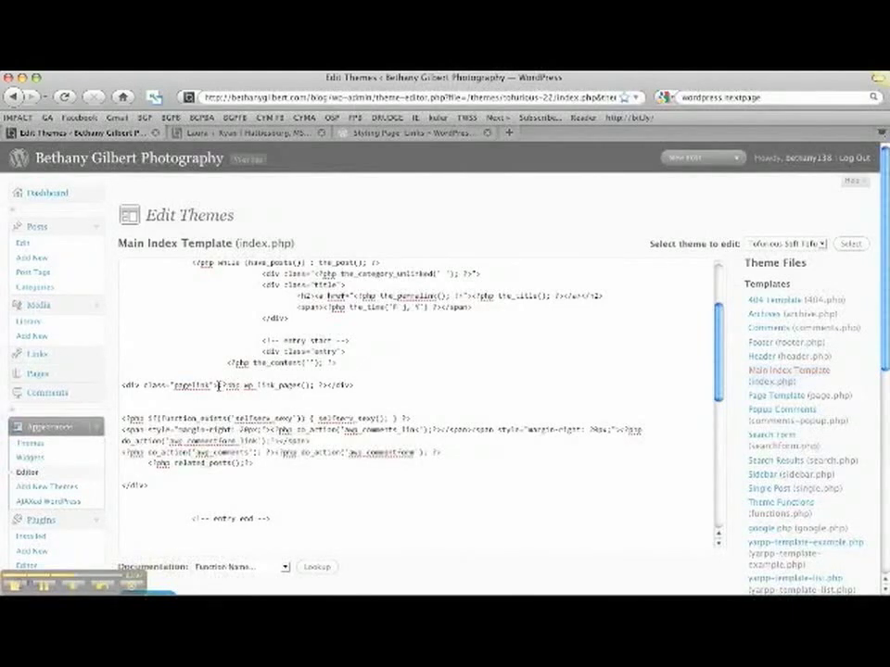
{"action": "double_click", "coordinate": [269, 384]}
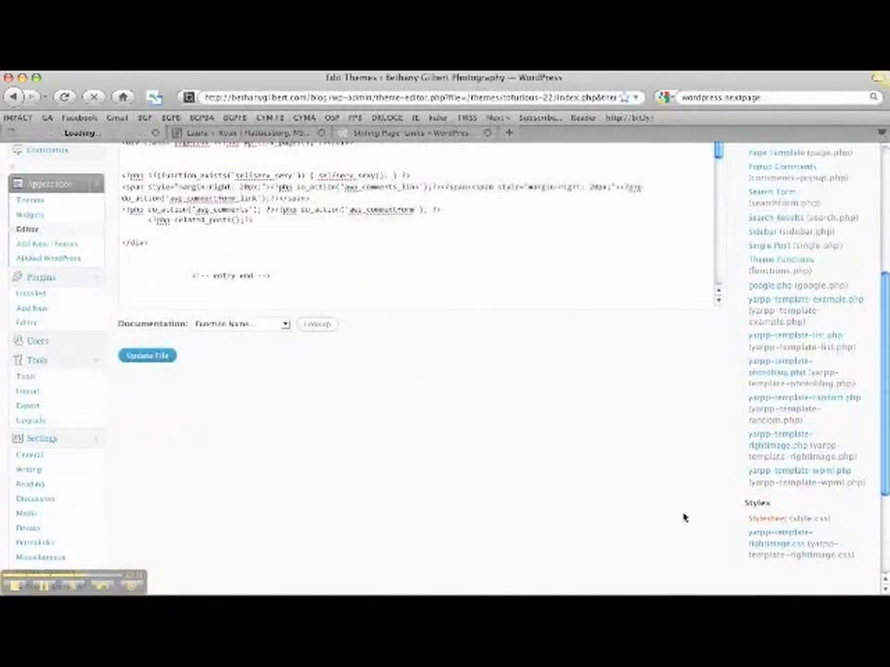
- Load Stylesheet (style.css) and scroll to the .pagelink rule for the page links
{"action": "left_click", "coordinate": [792, 519]}
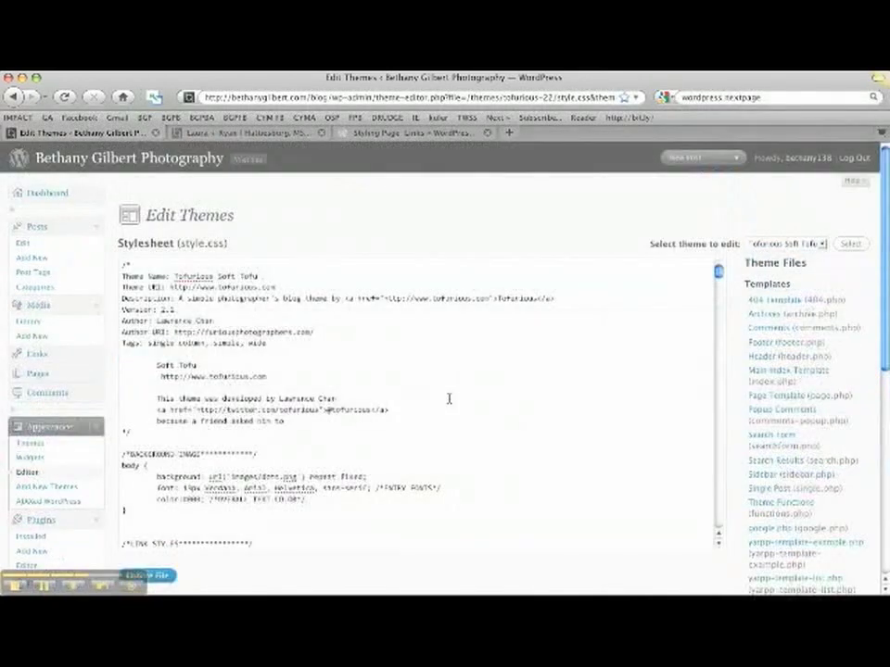
{"action": "scroll", "scroll_direction": "down", "scroll_amount": 3}
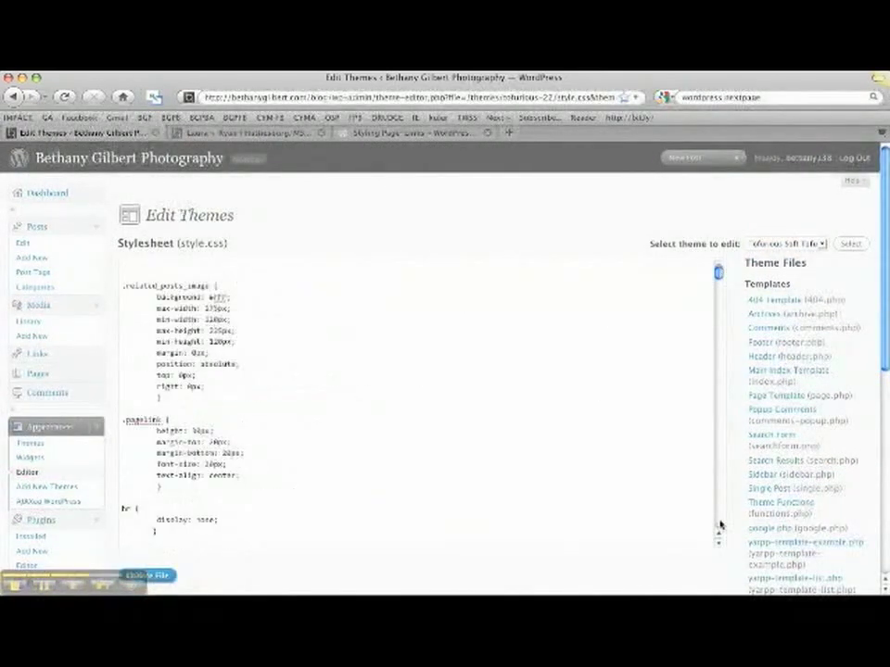